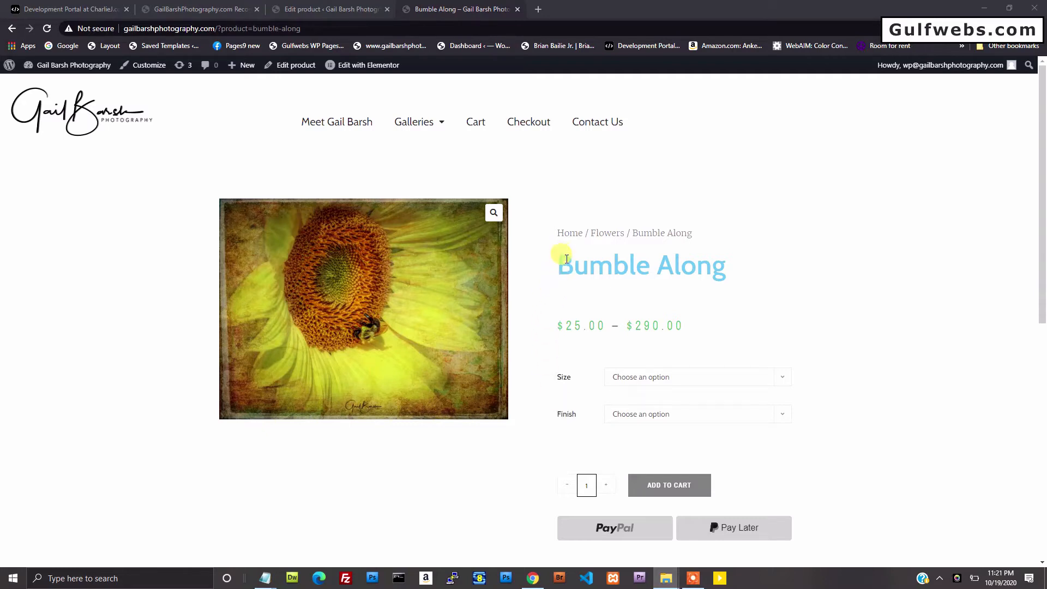
pyautogui.moveTo(590, 391)
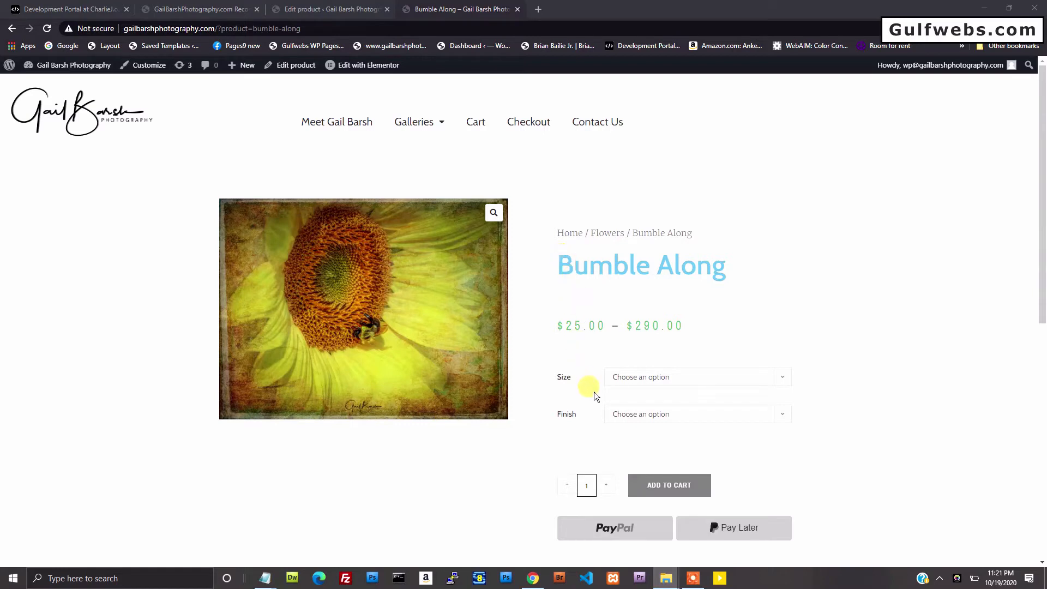
# Select size 30 x 40 and finish Metal Print (Metal Easel +$5) on Bumble Along
pyautogui.click(694, 377)
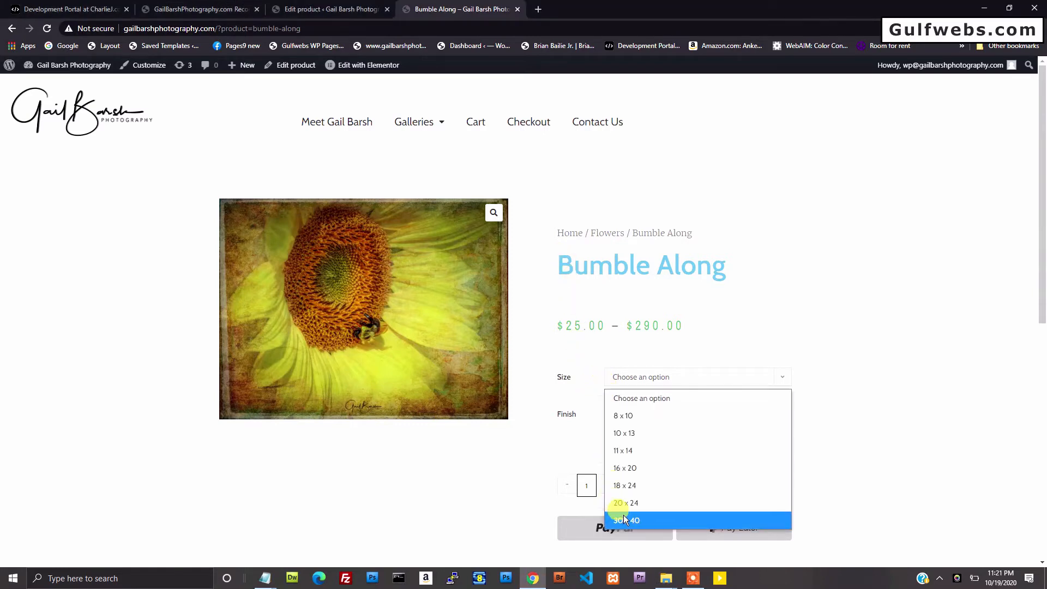
pyautogui.click(625, 520)
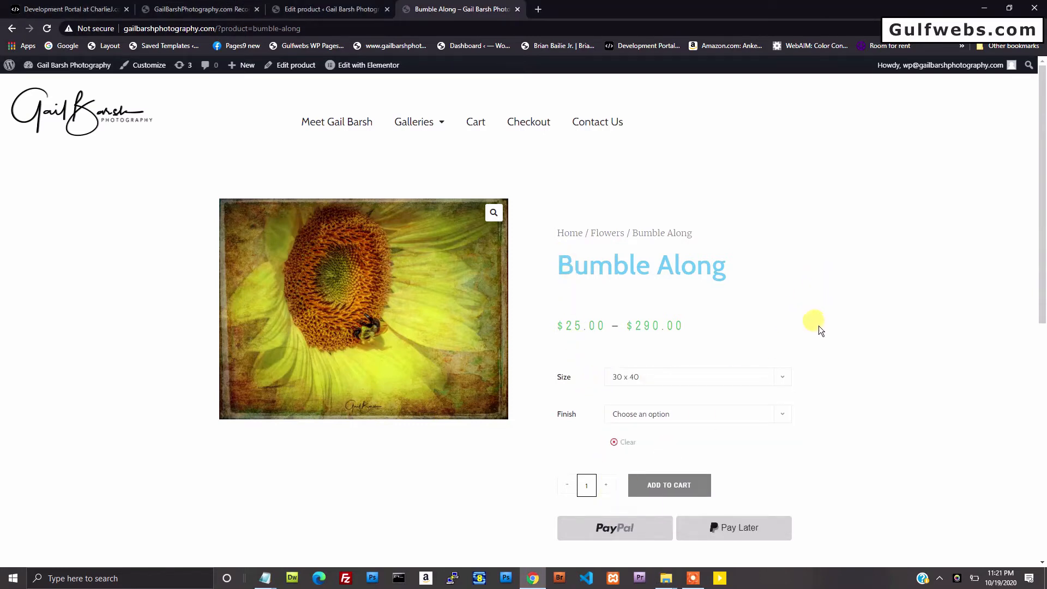
pyautogui.moveTo(720, 423)
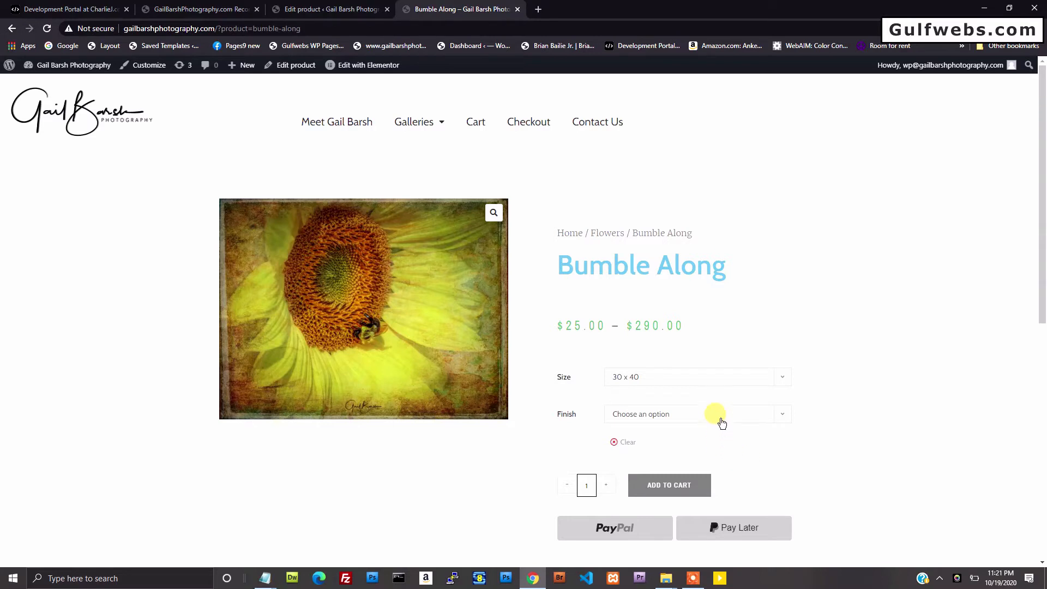
pyautogui.click(697, 414)
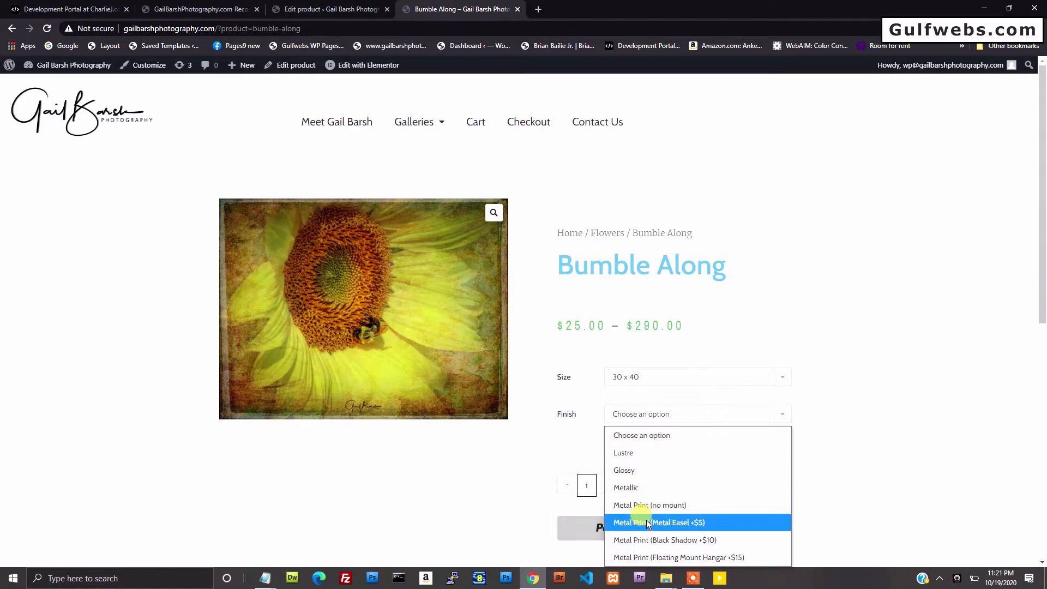
pyautogui.click(659, 522)
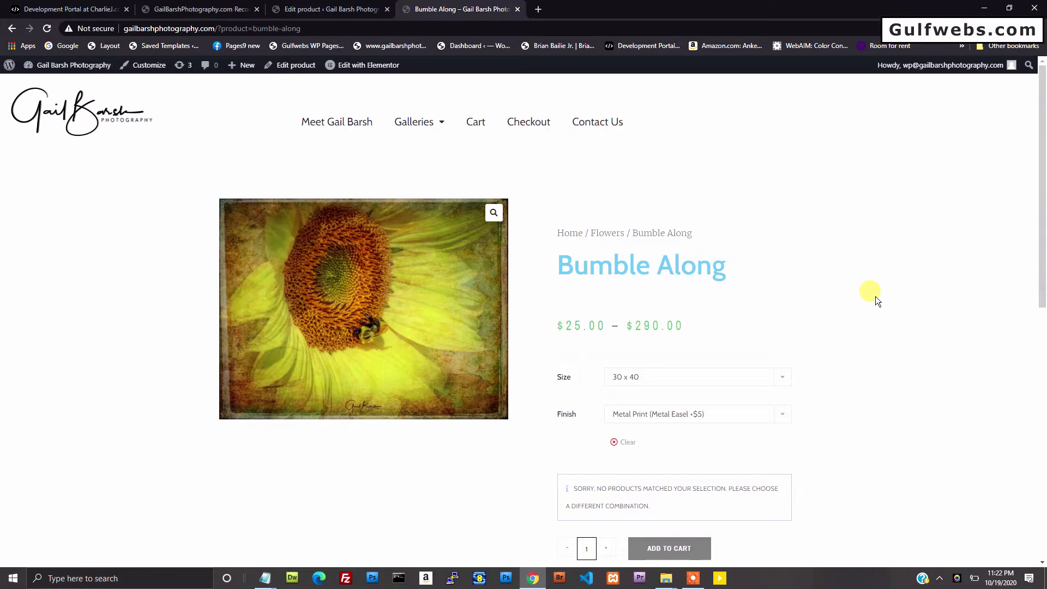
pyautogui.moveTo(250, 204)
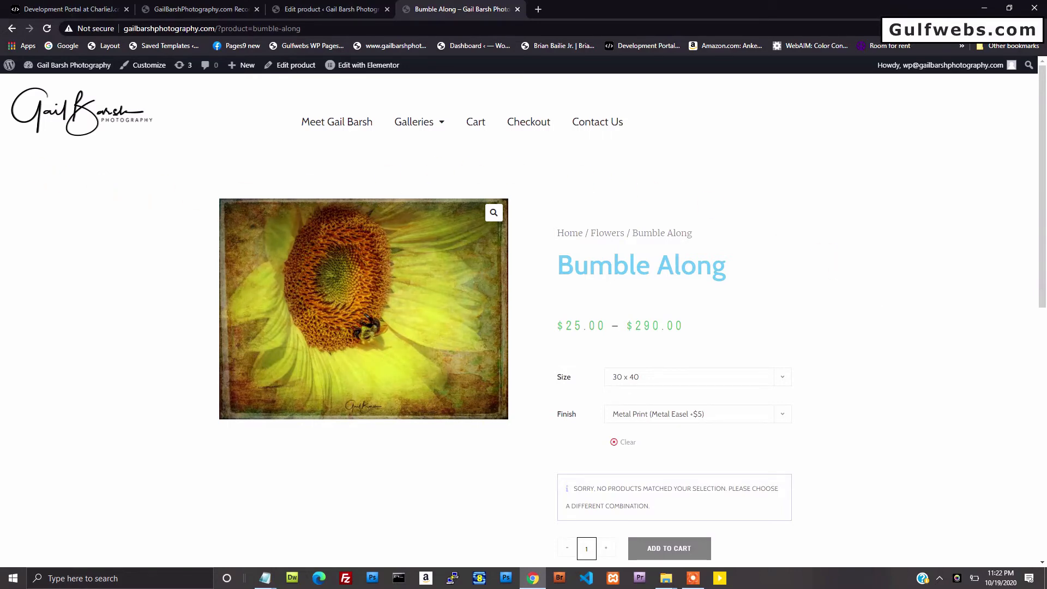
pyautogui.moveTo(65, 98)
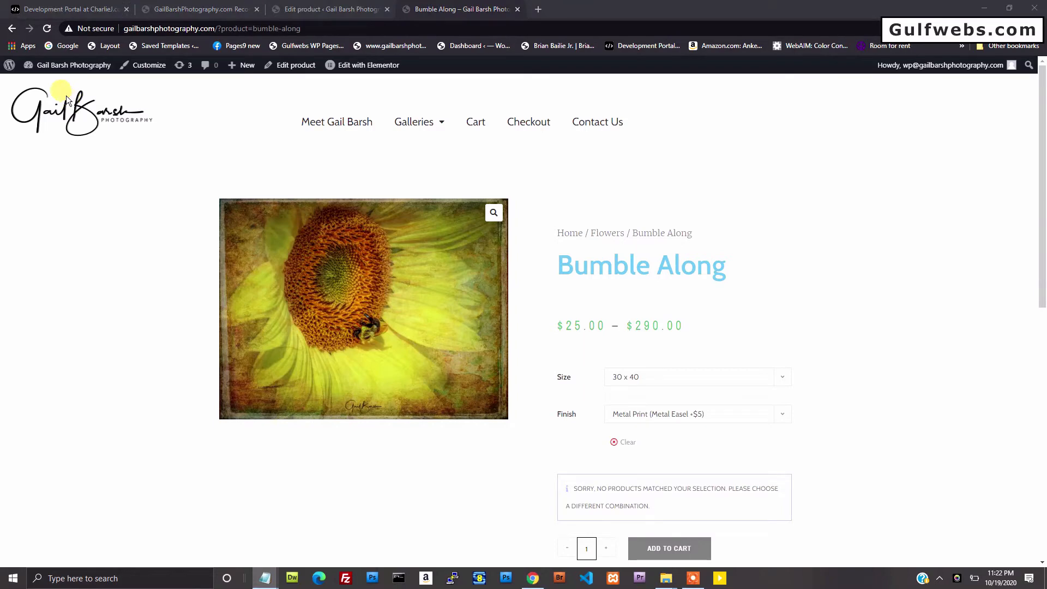
# Go to the admin Dashboard and open Appearance > Theme Editor for OceanWP
pyautogui.click(72, 65)
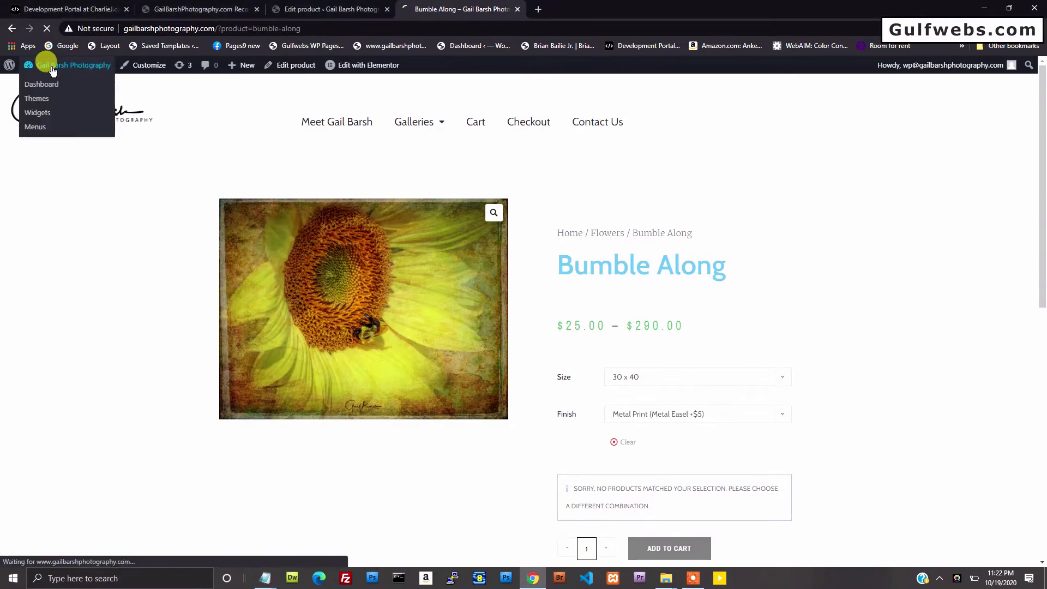
pyautogui.click(41, 84)
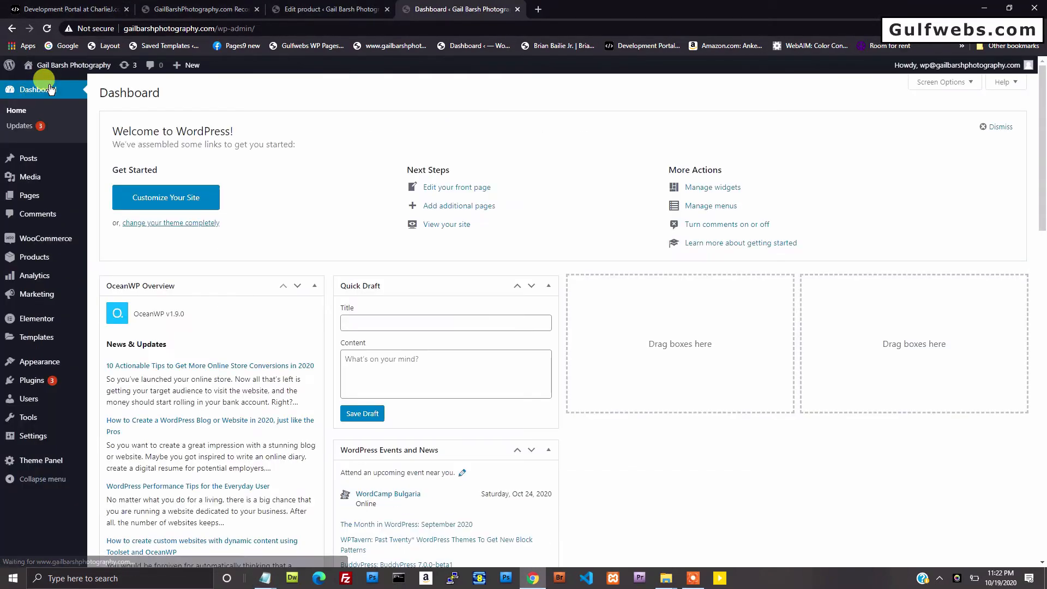
pyautogui.moveTo(36, 361)
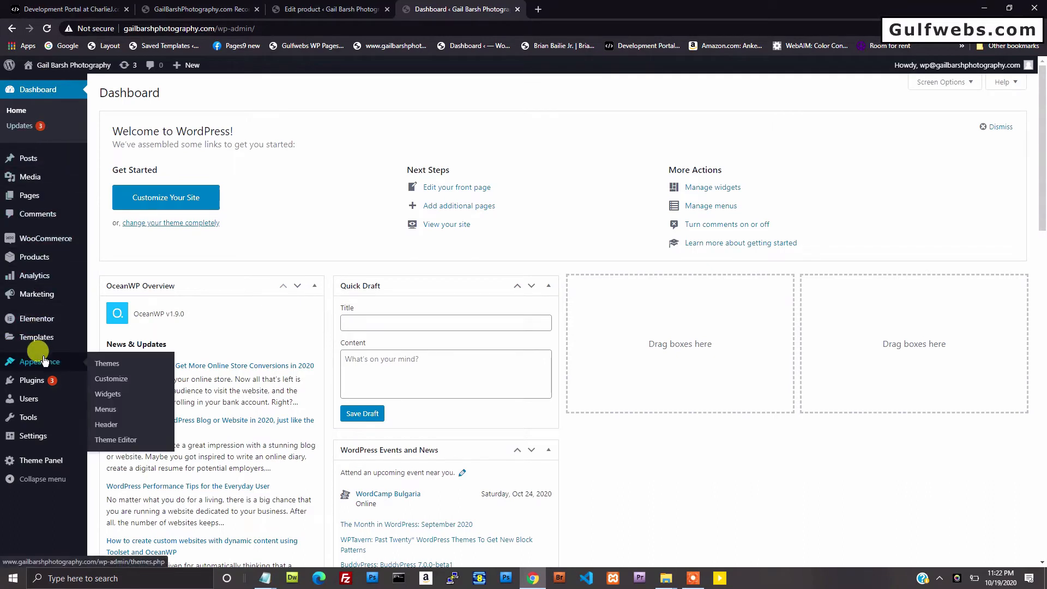
pyautogui.moveTo(110, 378)
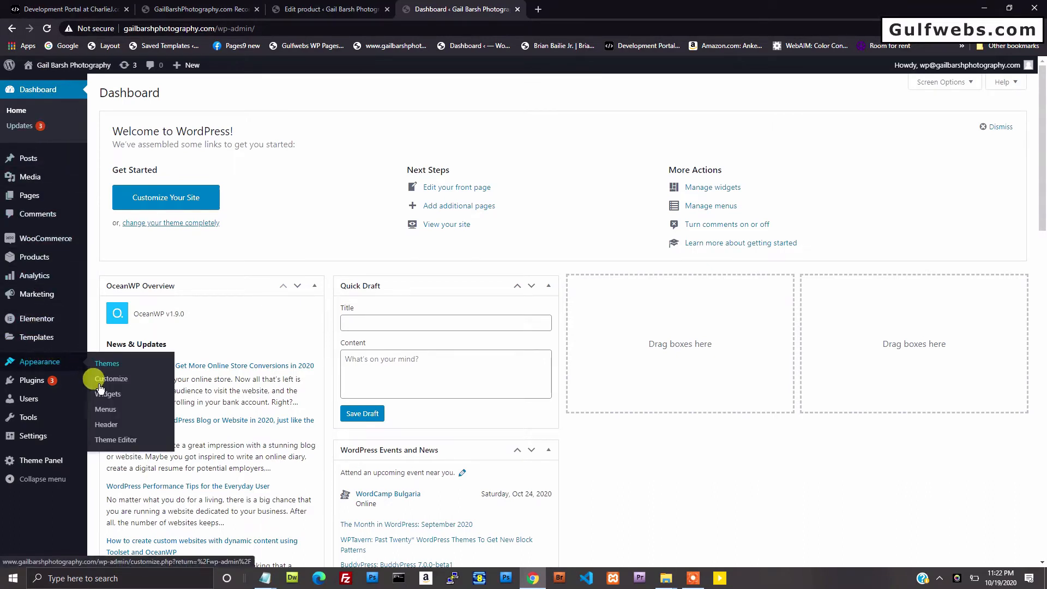
pyautogui.click(116, 439)
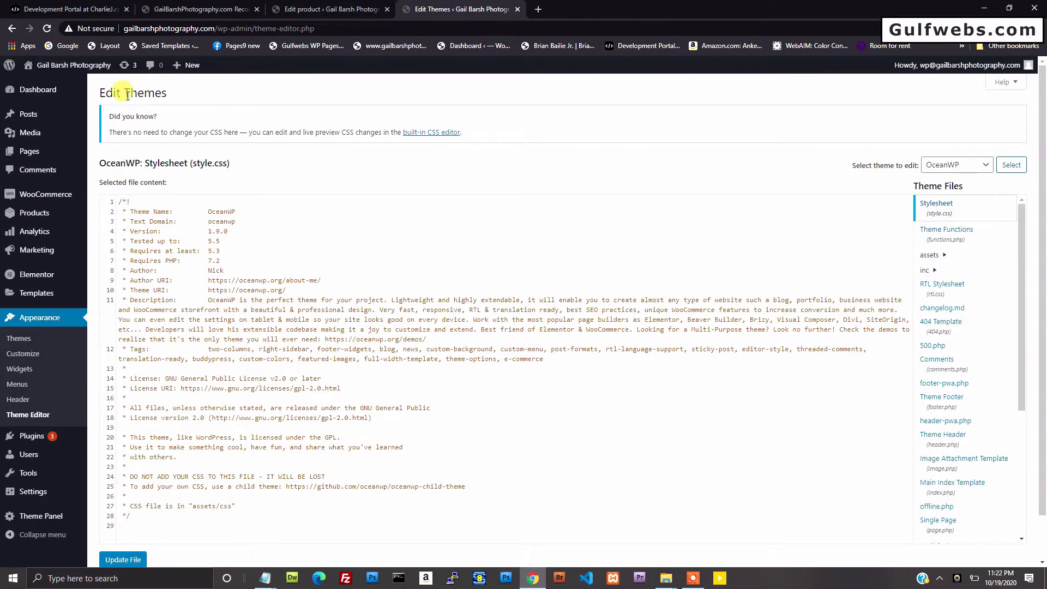
pyautogui.moveTo(550, 146)
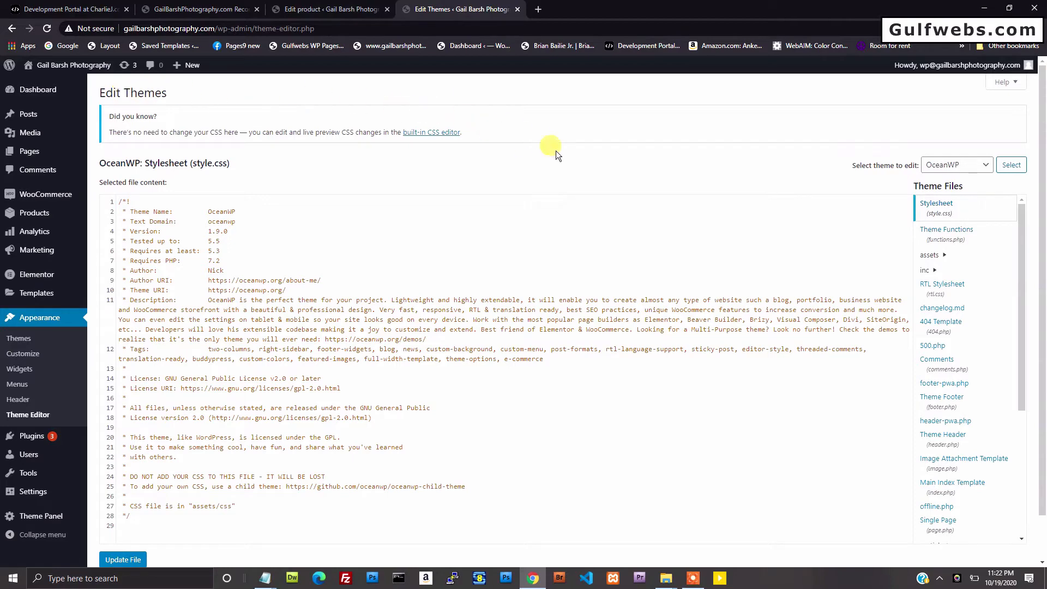
pyautogui.moveTo(946, 229)
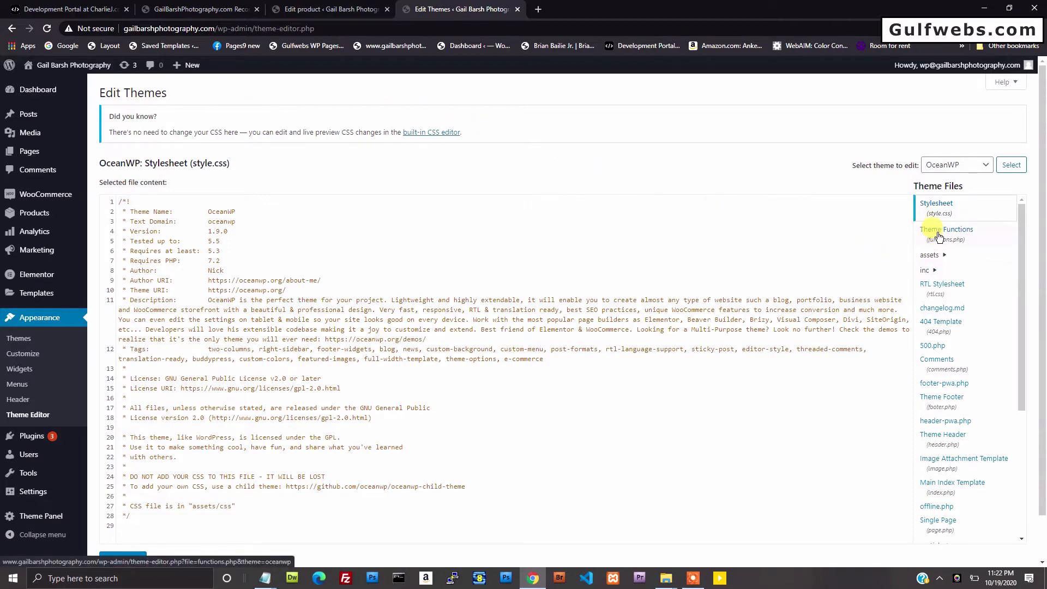
# Open OceanWP's Theme Functions (functions.php) and scroll toward the end of the file
pyautogui.click(945, 234)
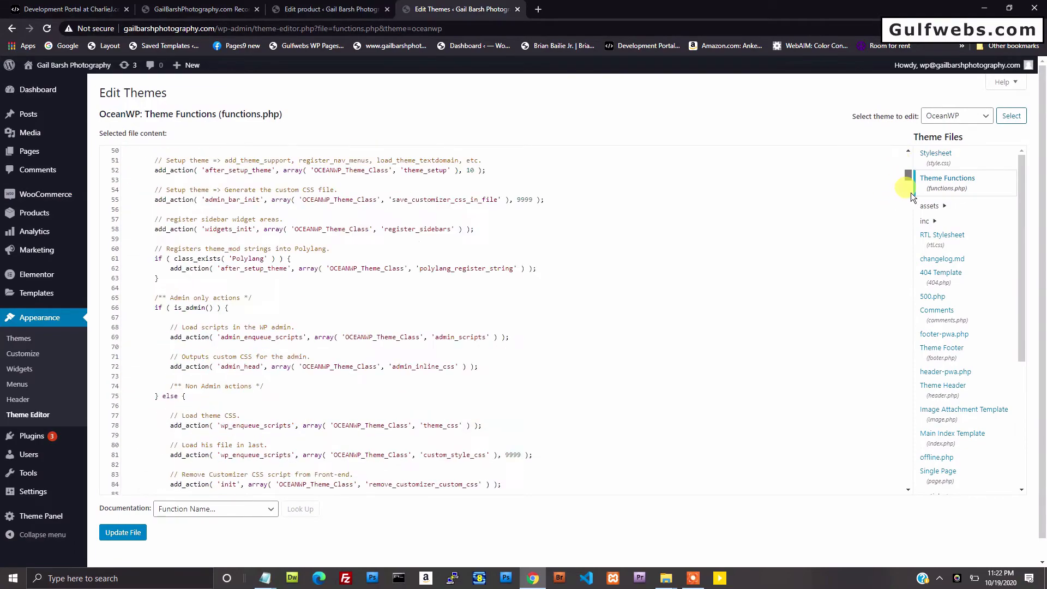
pyautogui.scroll(-3)
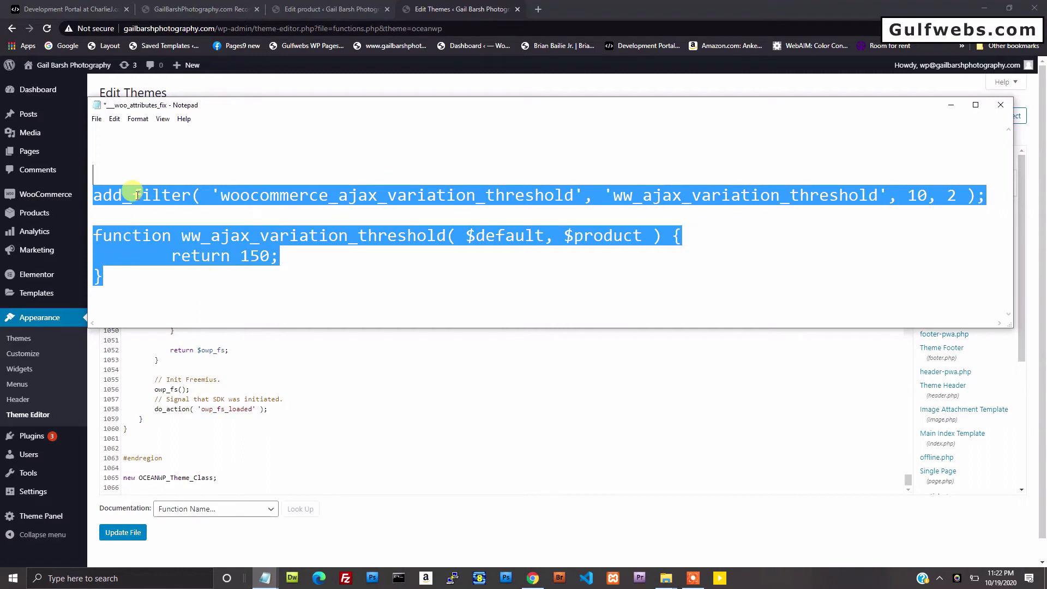
pyautogui.moveTo(283, 111)
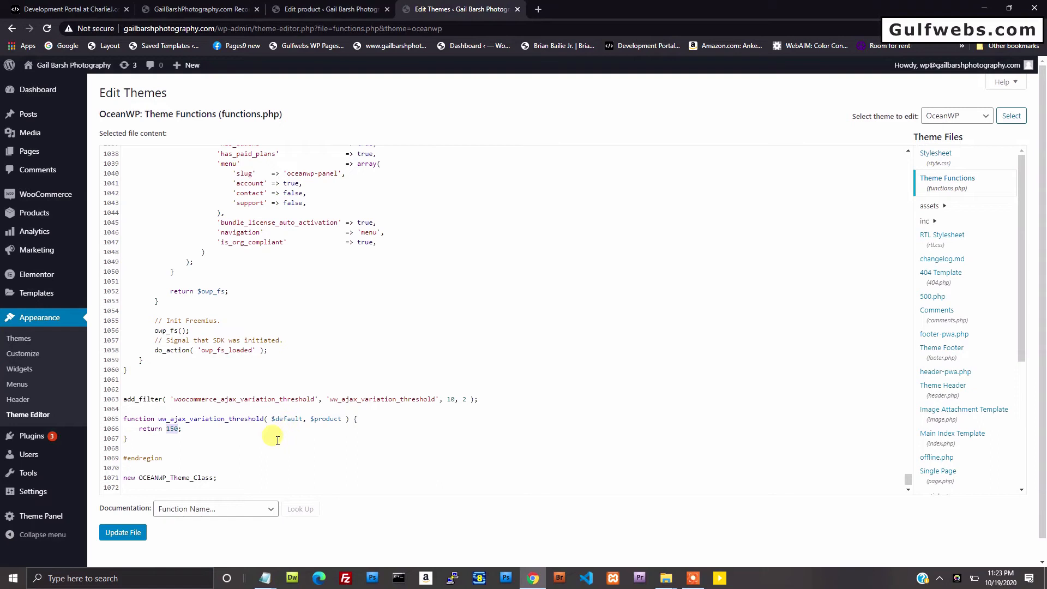
# Save functions.php with the 150 variation-threshold snippet, then bring up the products list
pyautogui.click(122, 532)
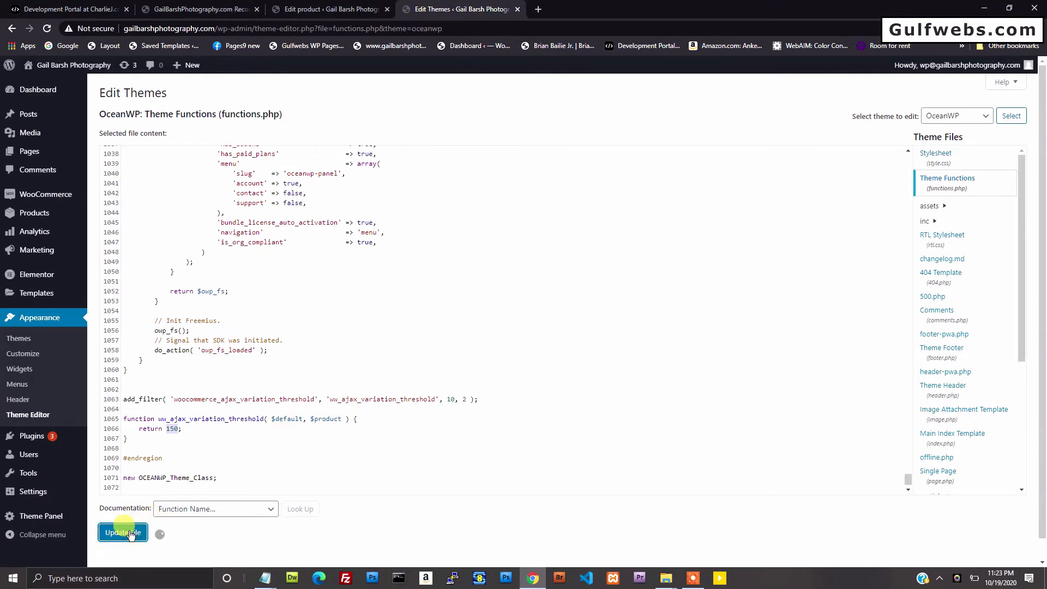
pyautogui.click(123, 532)
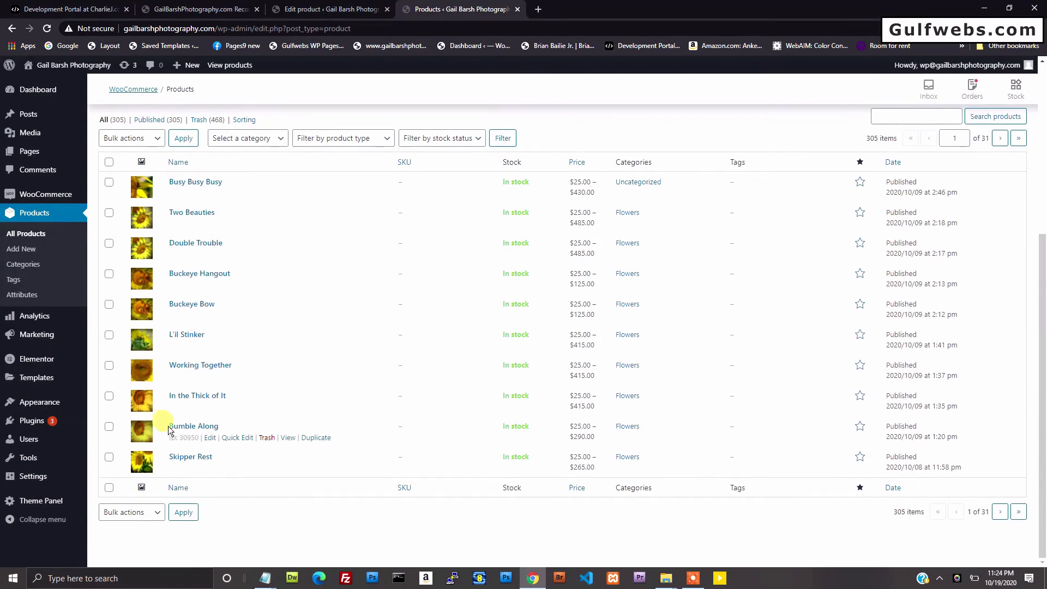
pyautogui.click(288, 437)
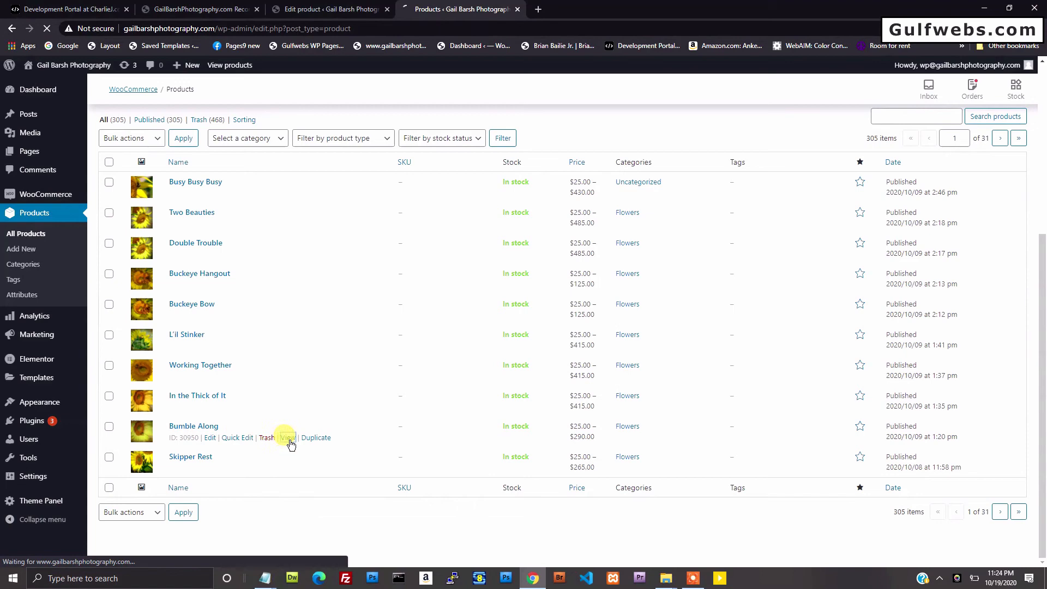
# View Bumble Along, choose 30 x 40 and confirm a Glossy finish prices at $125.00
pyautogui.click(286, 437)
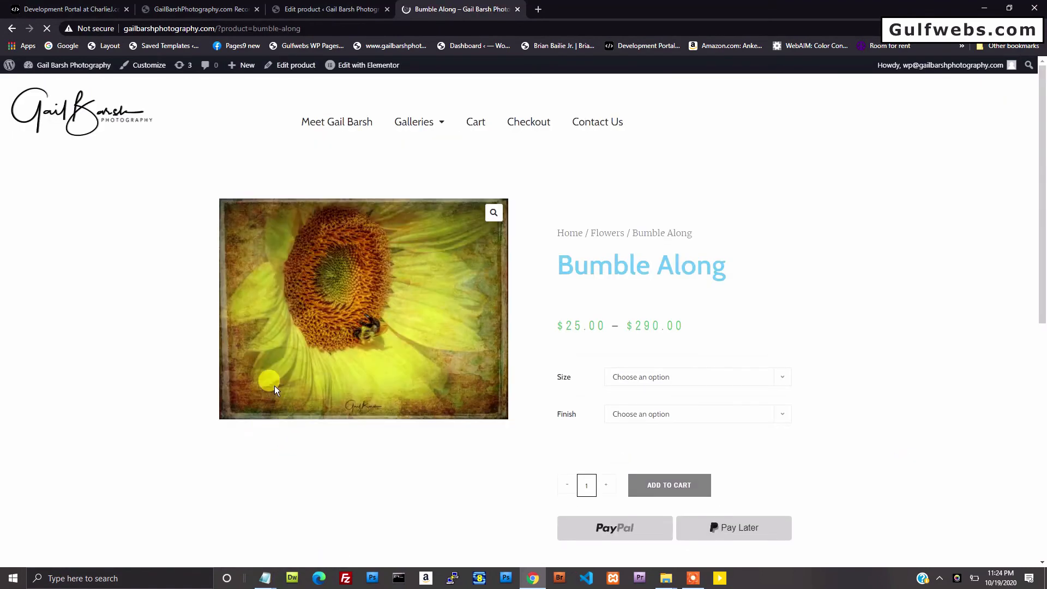
pyautogui.click(694, 376)
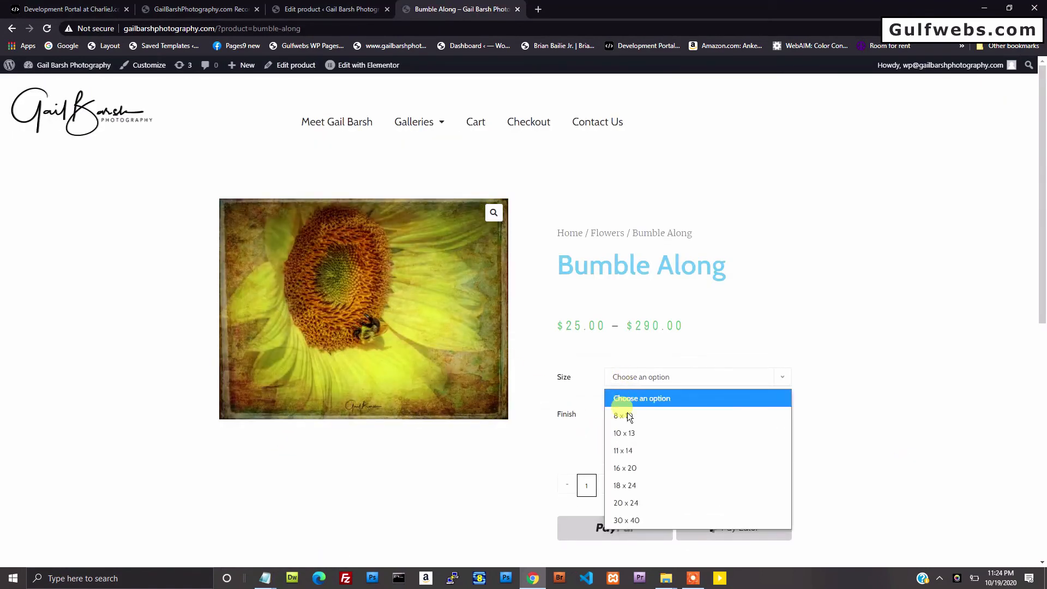
pyautogui.click(626, 520)
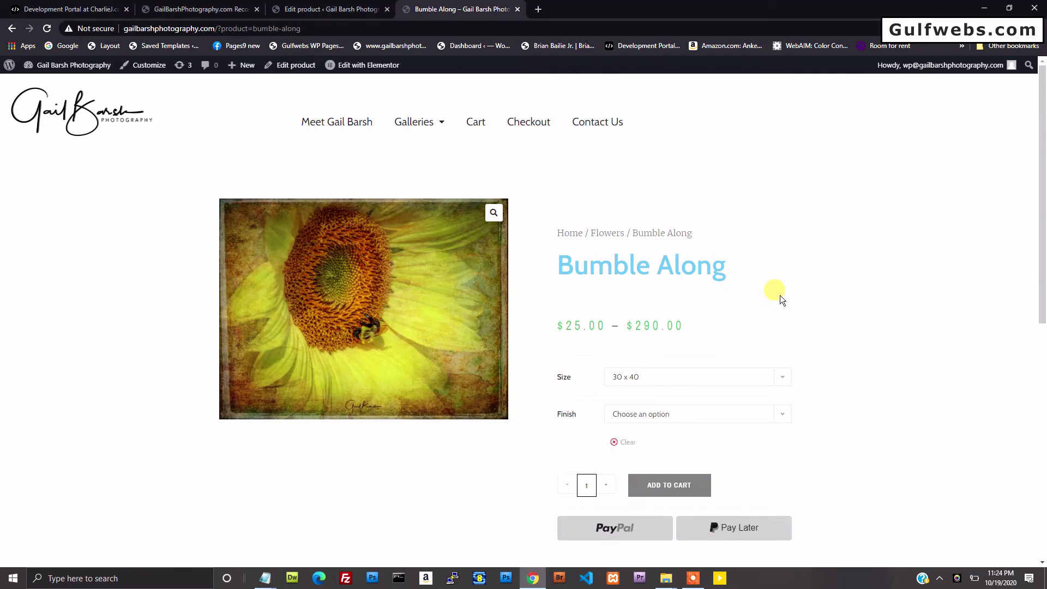
pyautogui.click(694, 414)
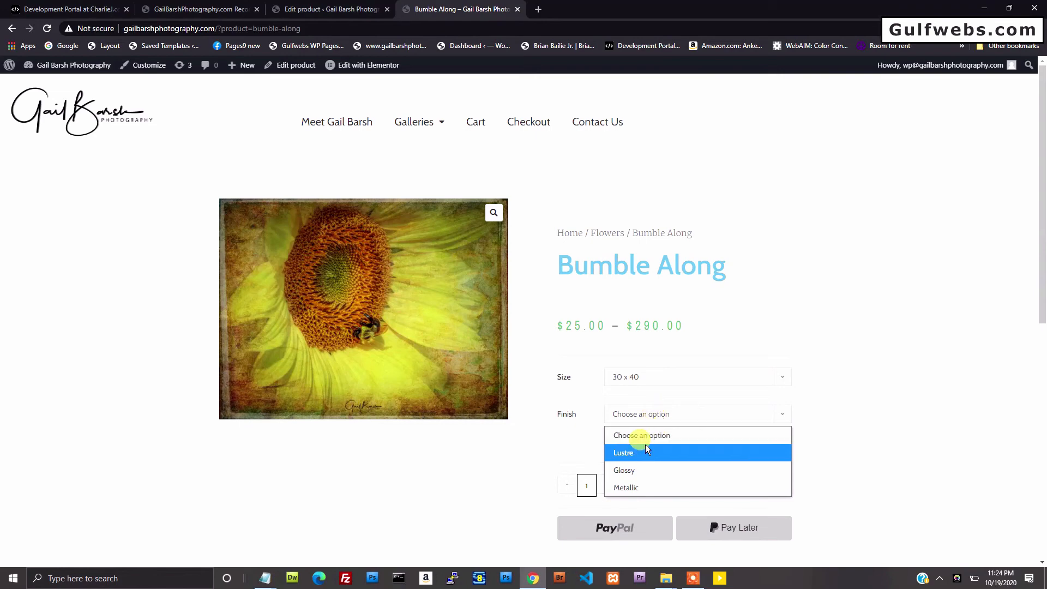
pyautogui.click(623, 470)
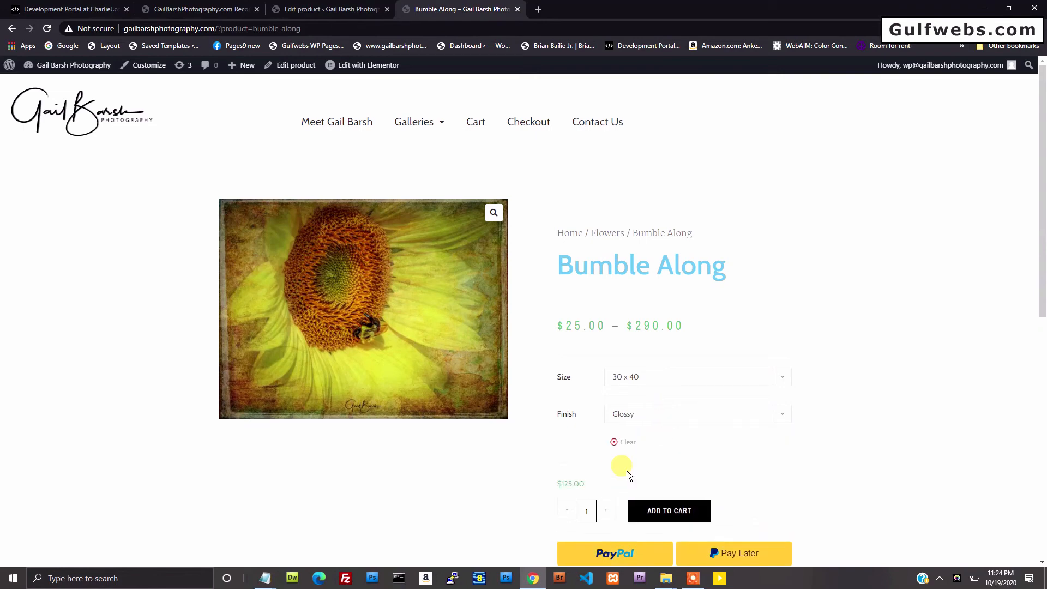
pyautogui.moveTo(632, 464)
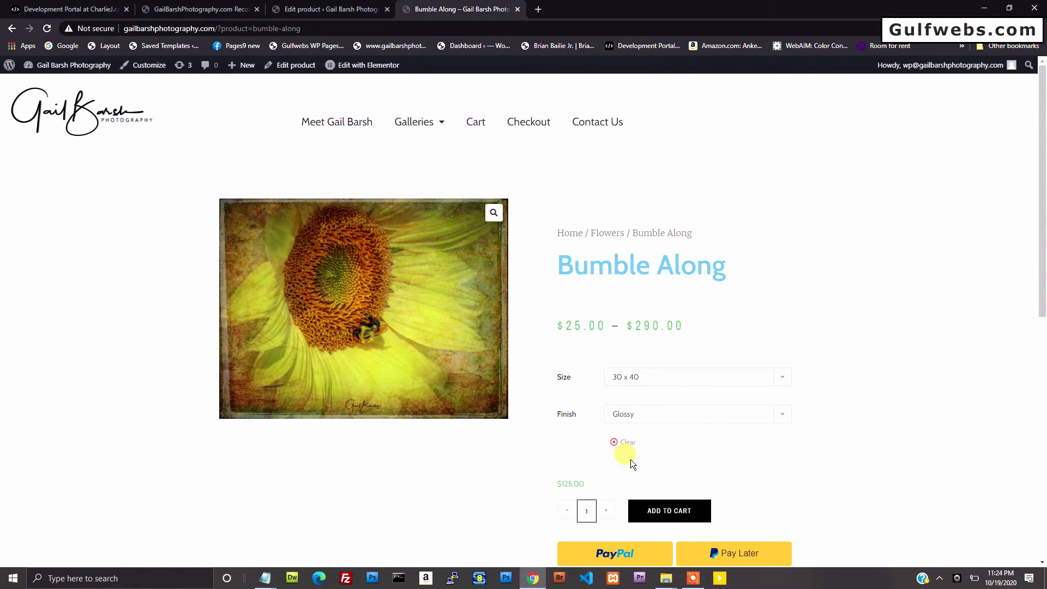